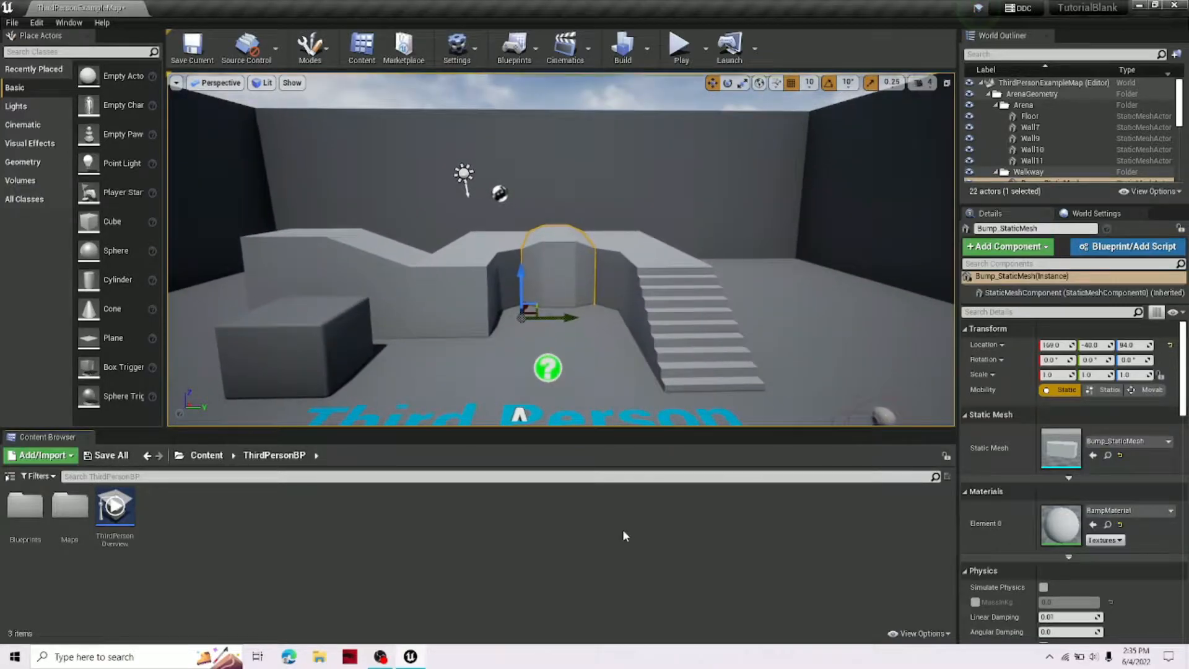
# Step: Show the Engine Scalability Settings panel with every quality category at Cinematic
pyautogui.click(1031, 126)
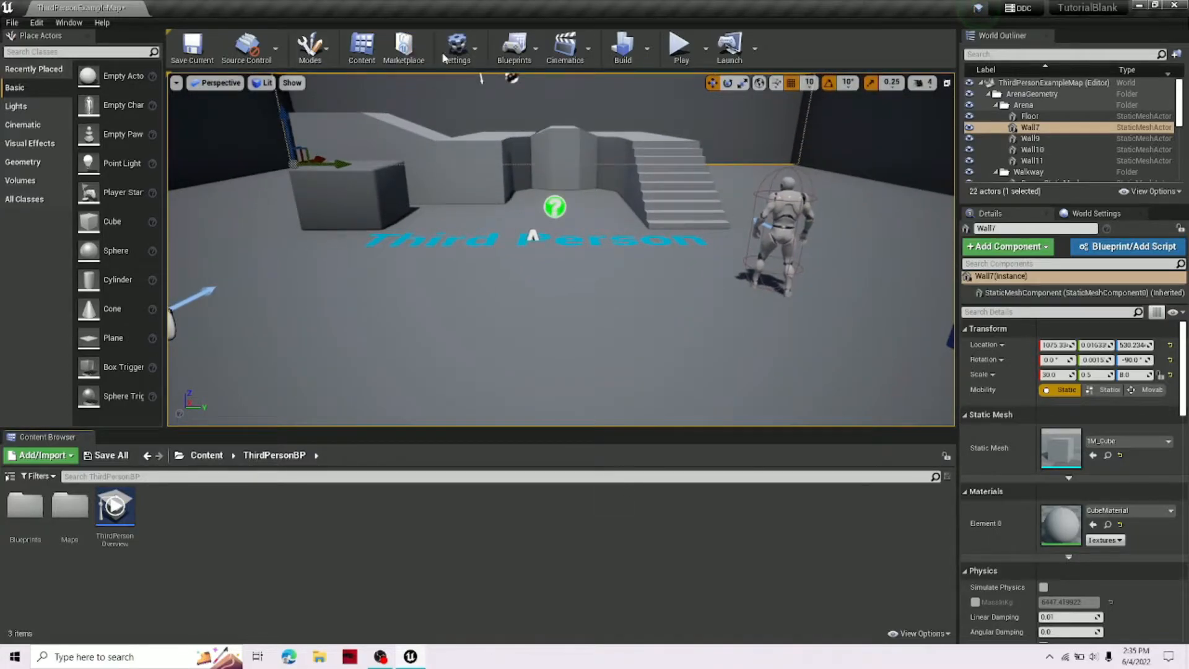
pyautogui.click(456, 47)
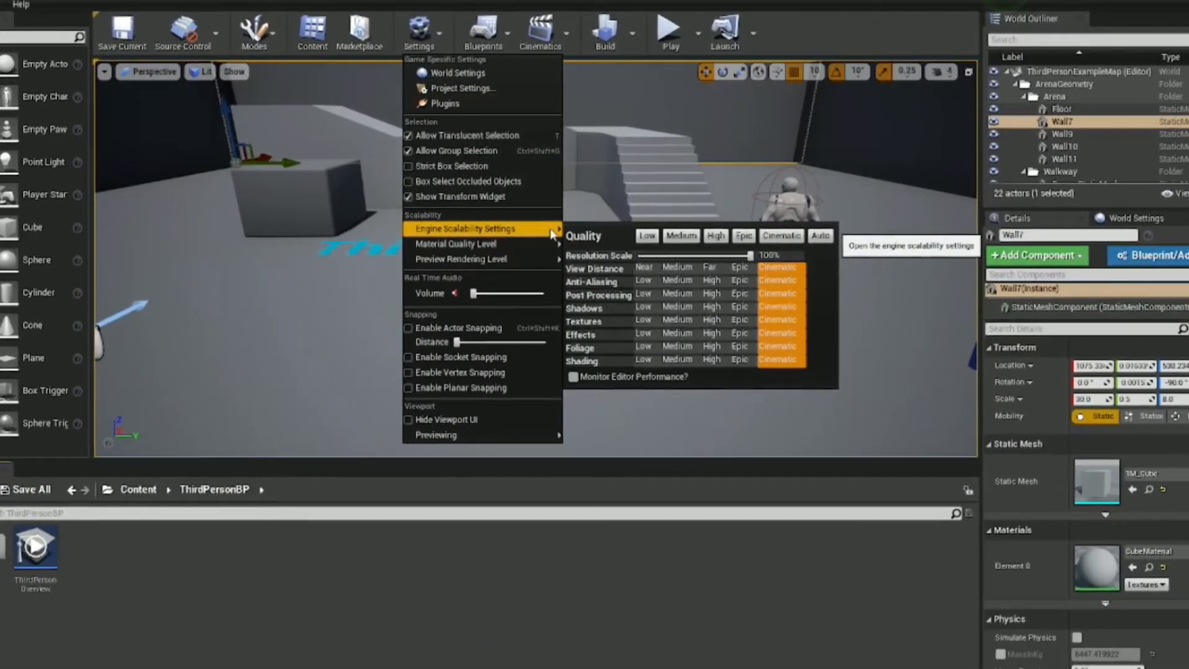